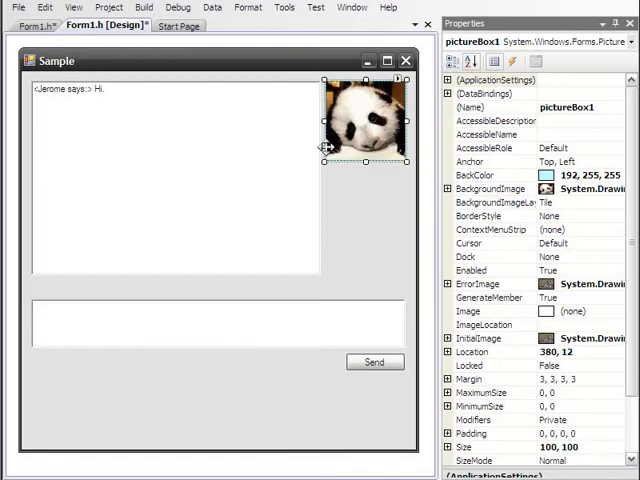
pyautogui.moveTo(304, 144)
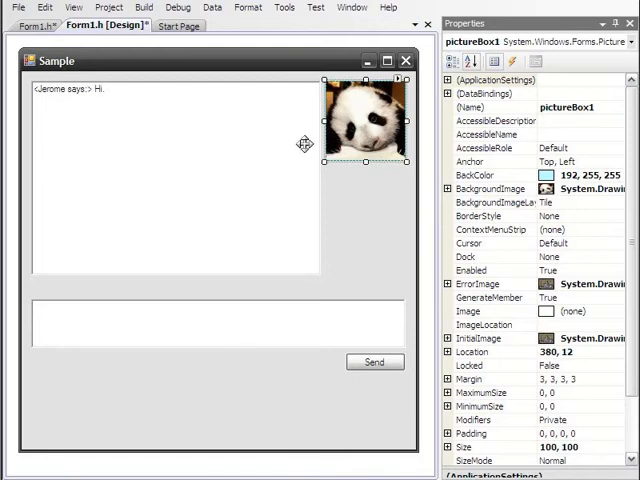
pyautogui.moveTo(130, 48)
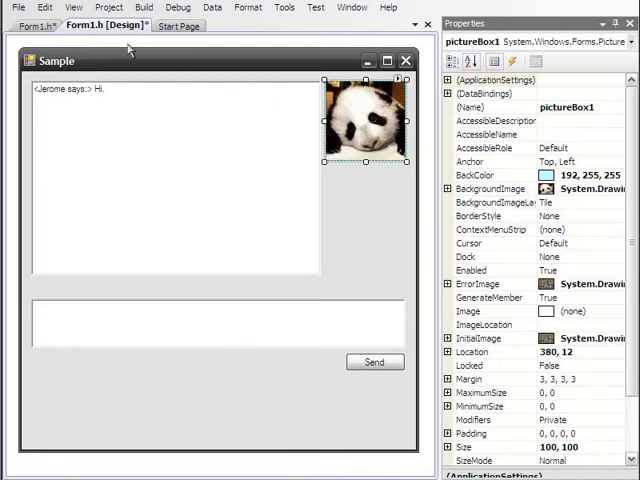
# Show the Toolbox window from the View menu beside the Sample form designer.
pyautogui.click(72, 8)
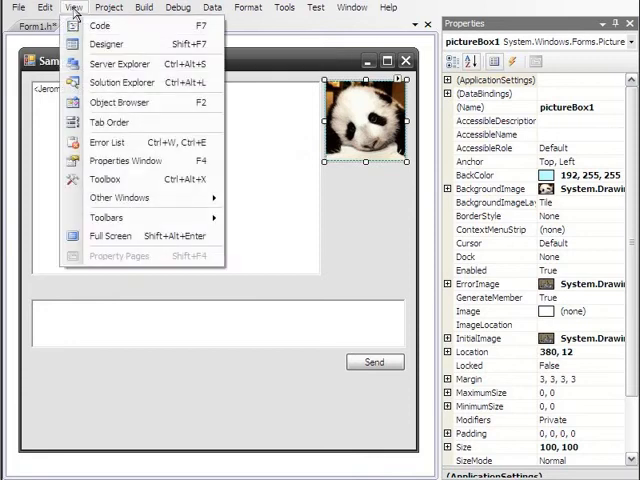
pyautogui.moveTo(104, 180)
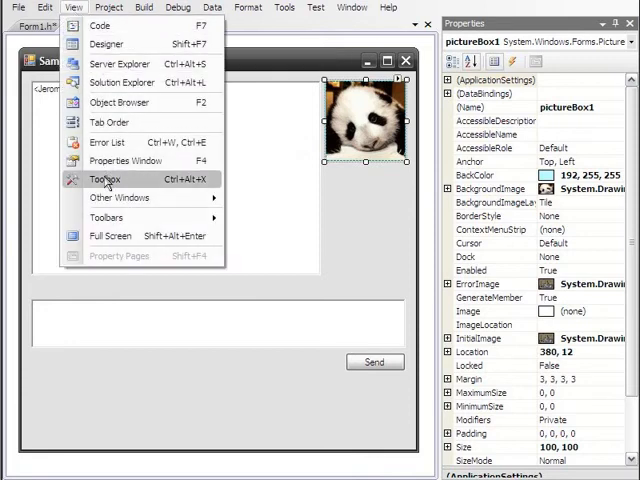
pyautogui.click(104, 180)
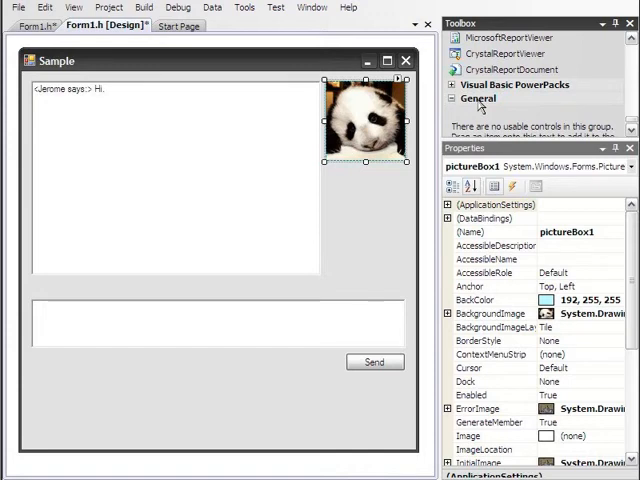
# Add the Meshbean Control from the COM Components list to the toolbox.
pyautogui.rightClick(484, 110)
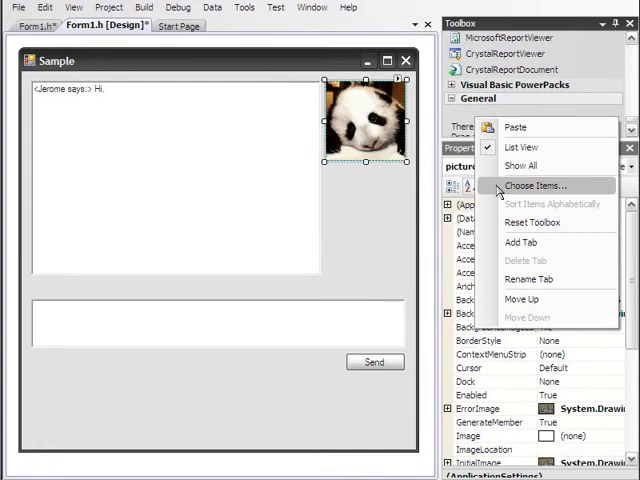
pyautogui.click(536, 184)
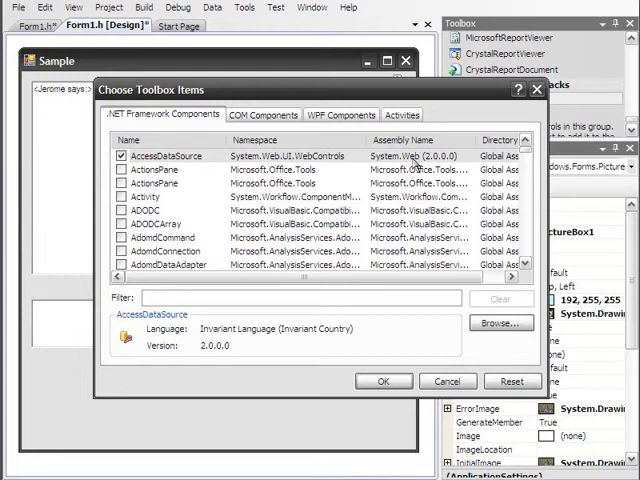
pyautogui.moveTo(304, 136)
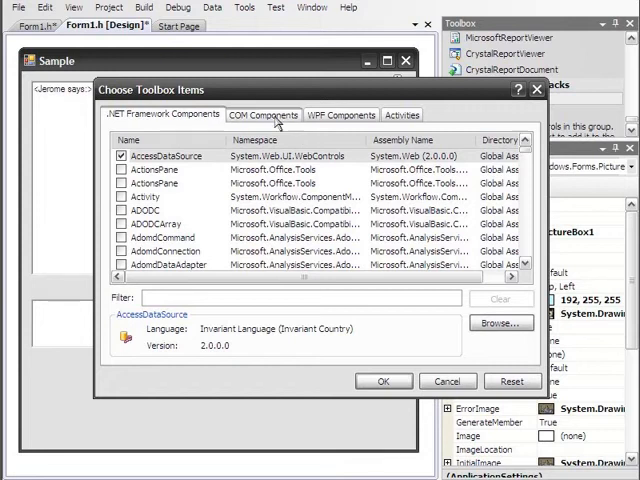
pyautogui.click(264, 114)
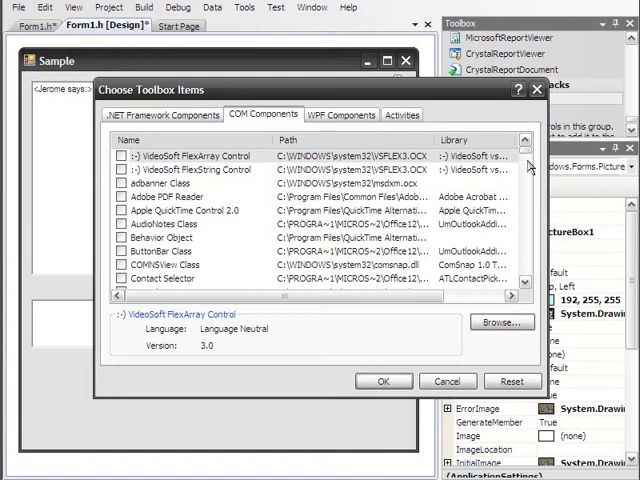
pyautogui.scroll(-3)
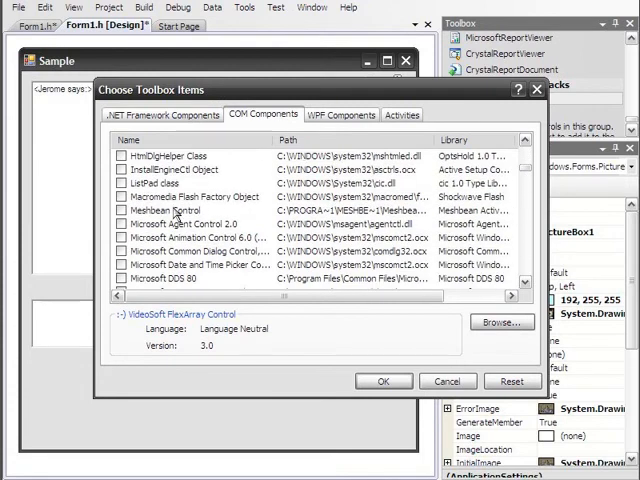
pyautogui.click(124, 210)
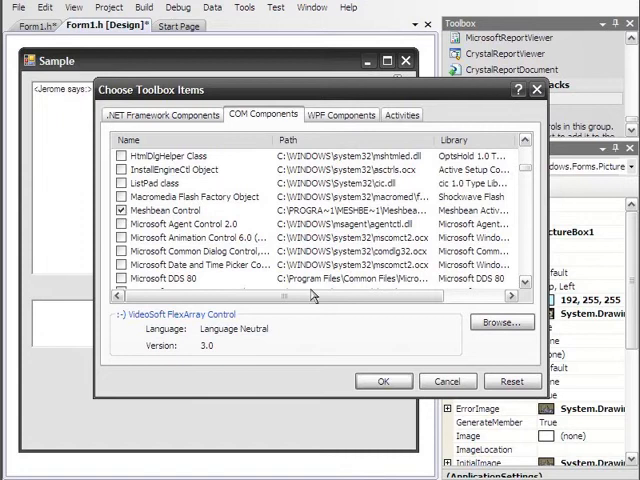
pyautogui.click(382, 380)
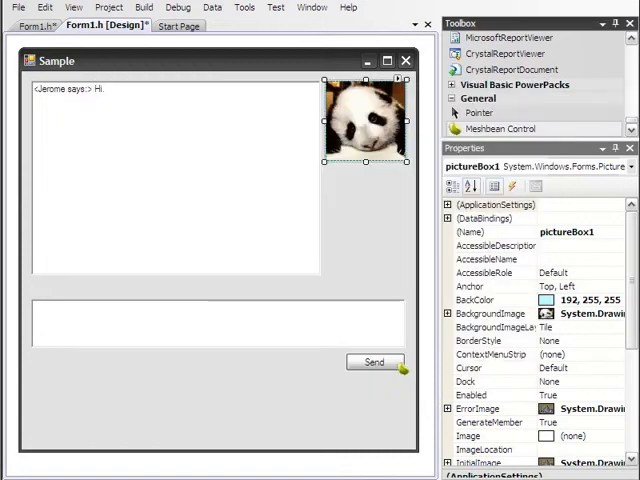
pyautogui.moveTo(500, 128)
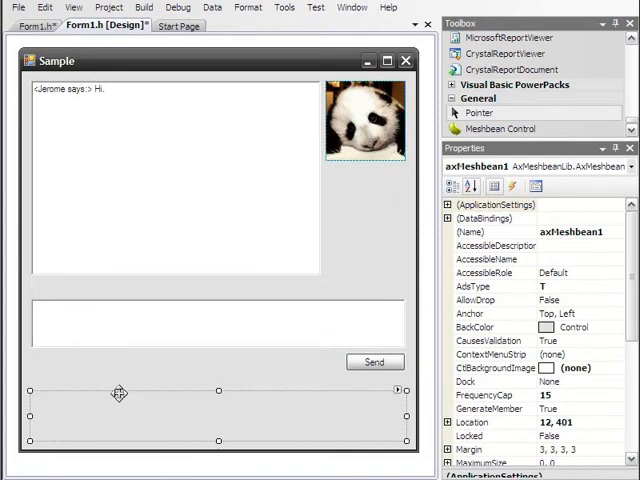
pyautogui.moveTo(380, 300)
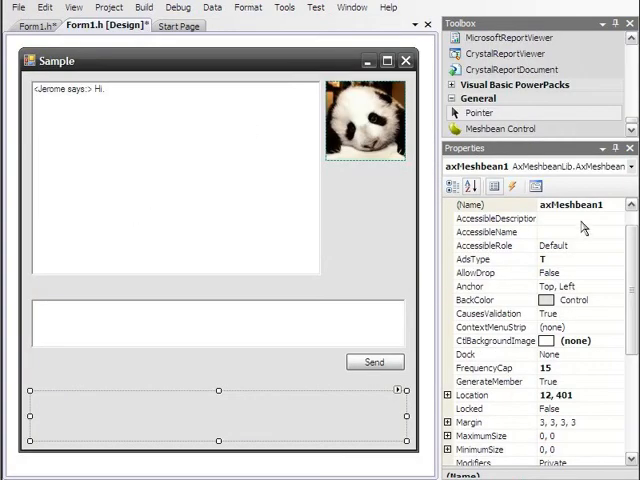
# Set the axMeshbean1 control's AdsType property to G.
pyautogui.scroll(-3)
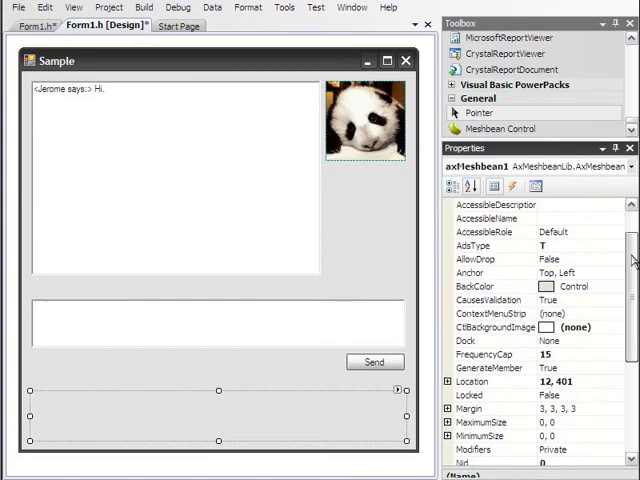
pyautogui.scroll(-3)
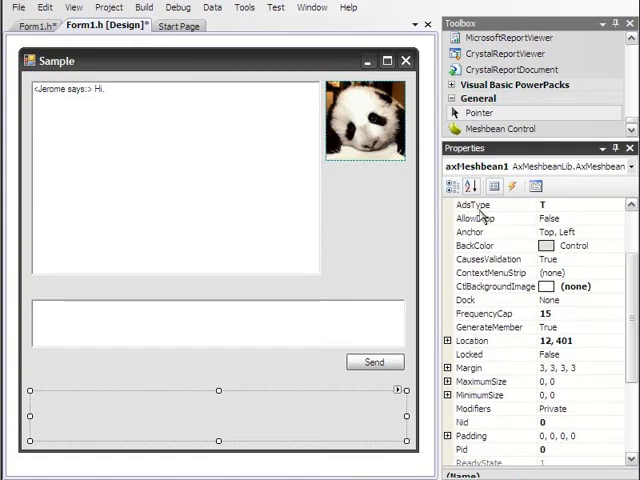
pyautogui.click(490, 286)
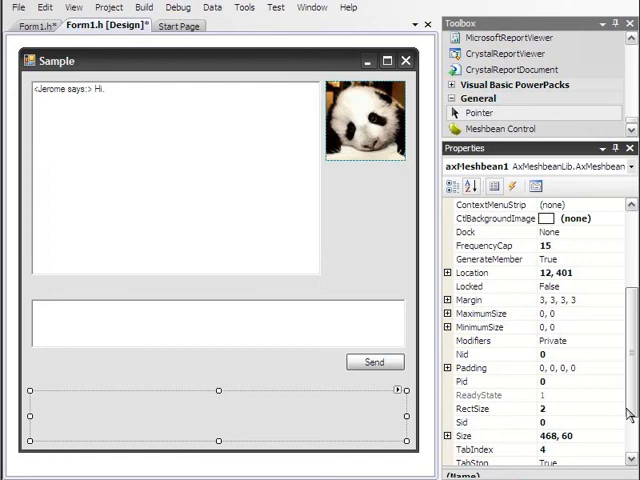
pyautogui.scroll(-3)
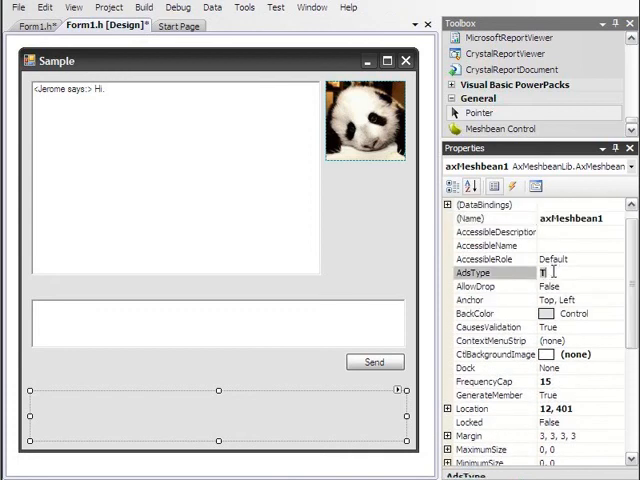
pyautogui.write('G')
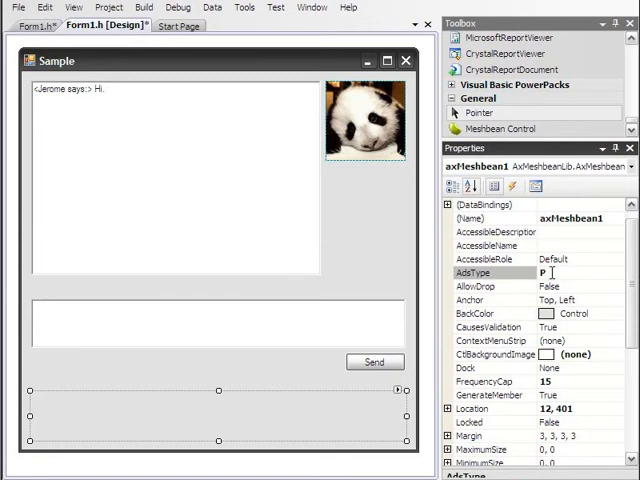
pyautogui.write('G')
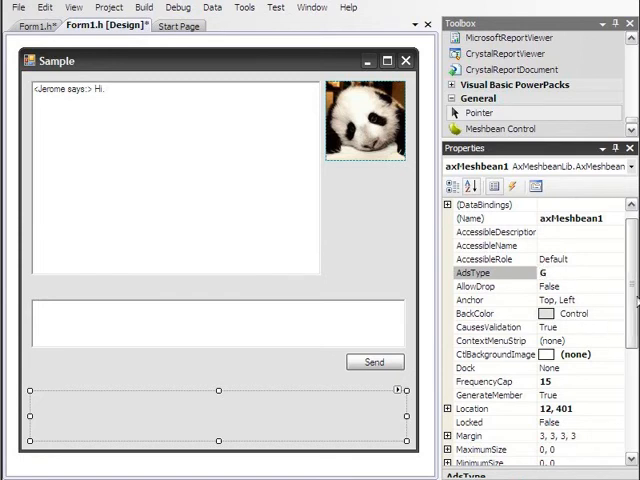
pyautogui.scroll(-3)
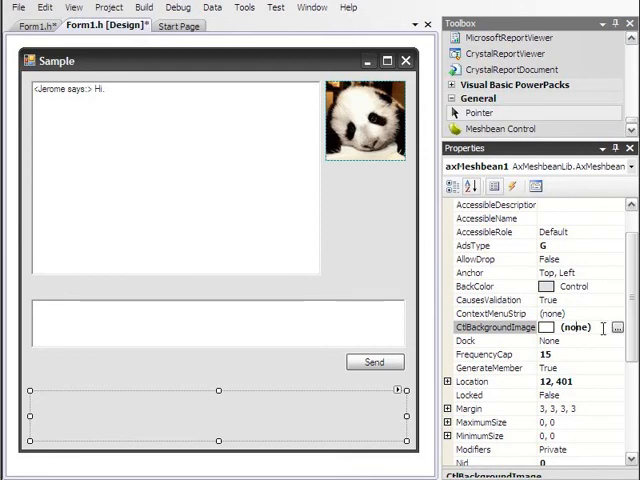
# Assign the MeshBean Control background image, FrequencyCap 5 and Pid 100808.
pyautogui.click(590, 328)
pyautogui.write('5')
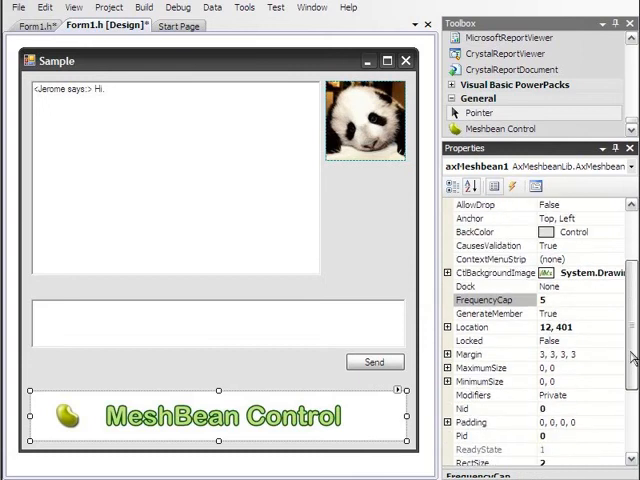
pyautogui.scroll(-3)
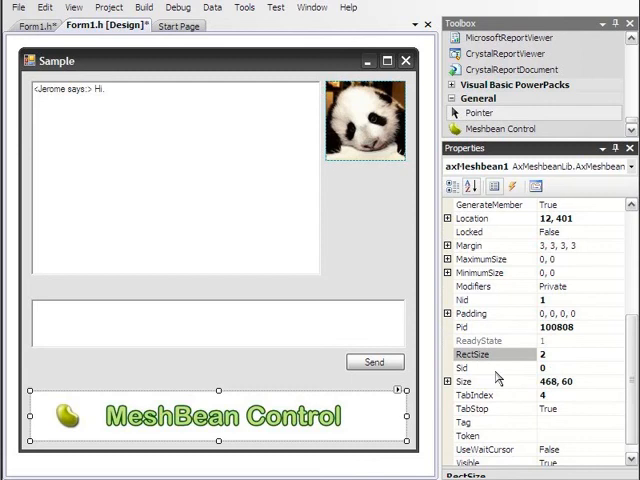
# Enter Sid 149355 and paste the long Token string for the Meshbean control.
pyautogui.click(484, 368)
pyautogui.write('149355')
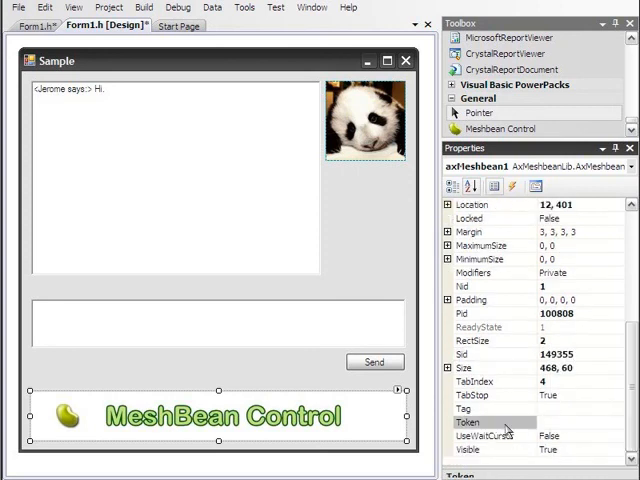
pyautogui.click(544, 422)
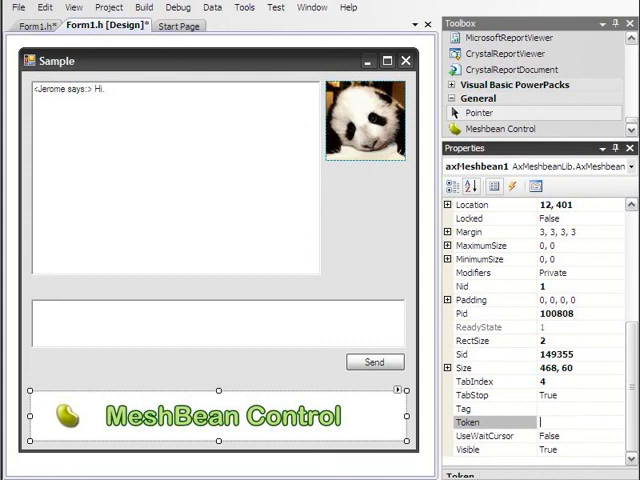
pyautogui.moveTo(466, 432)
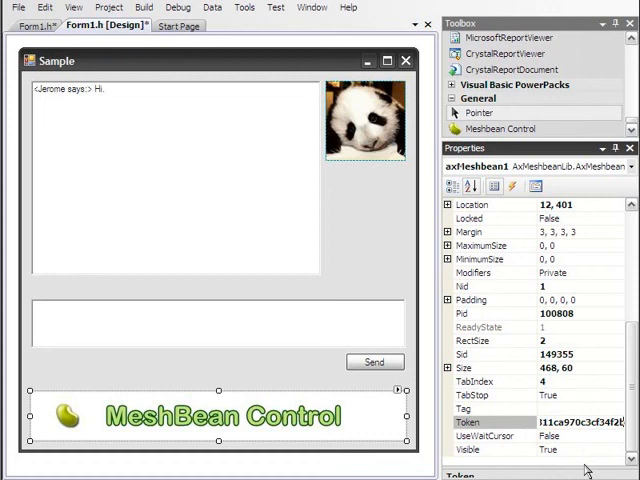
pyautogui.moveTo(584, 458)
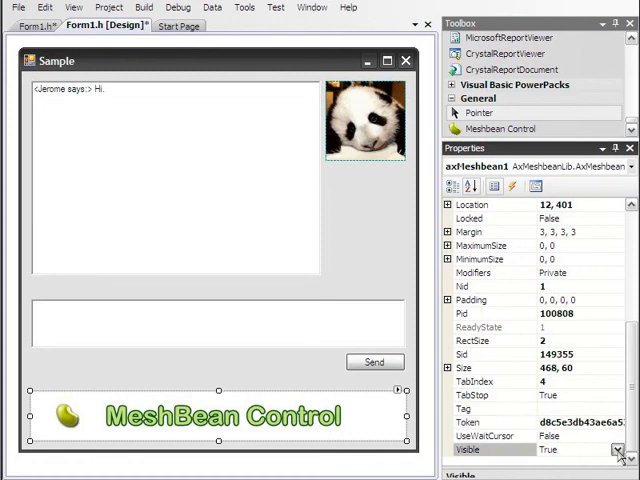
pyautogui.click(616, 448)
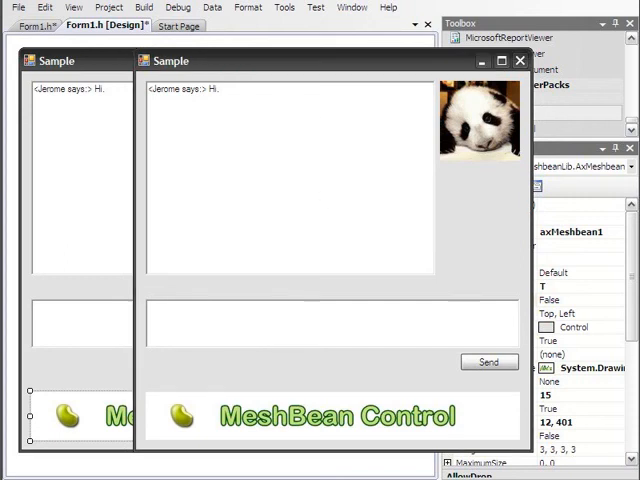
pyautogui.moveTo(414, 332)
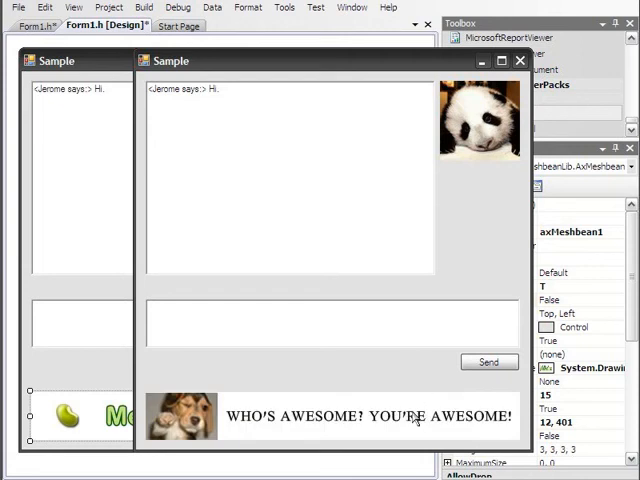
pyautogui.moveTo(434, 432)
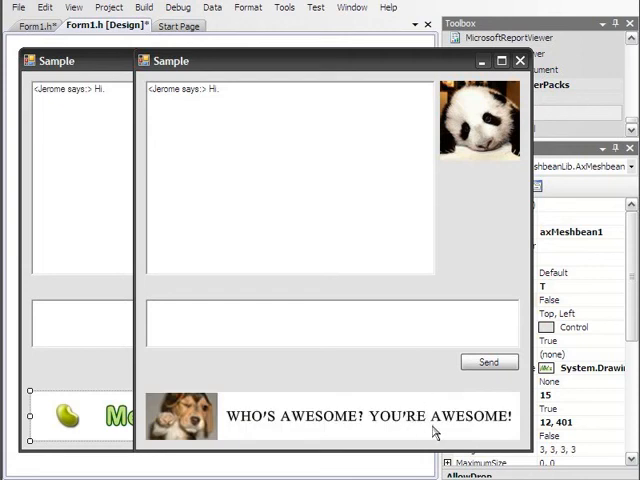